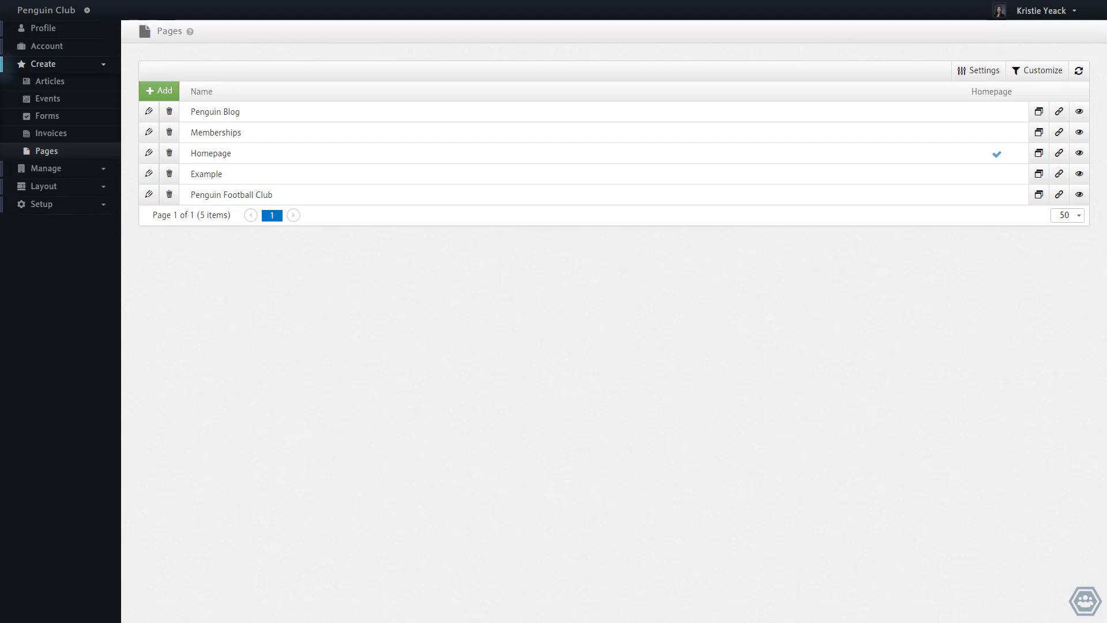
mouse_move(1079, 131)
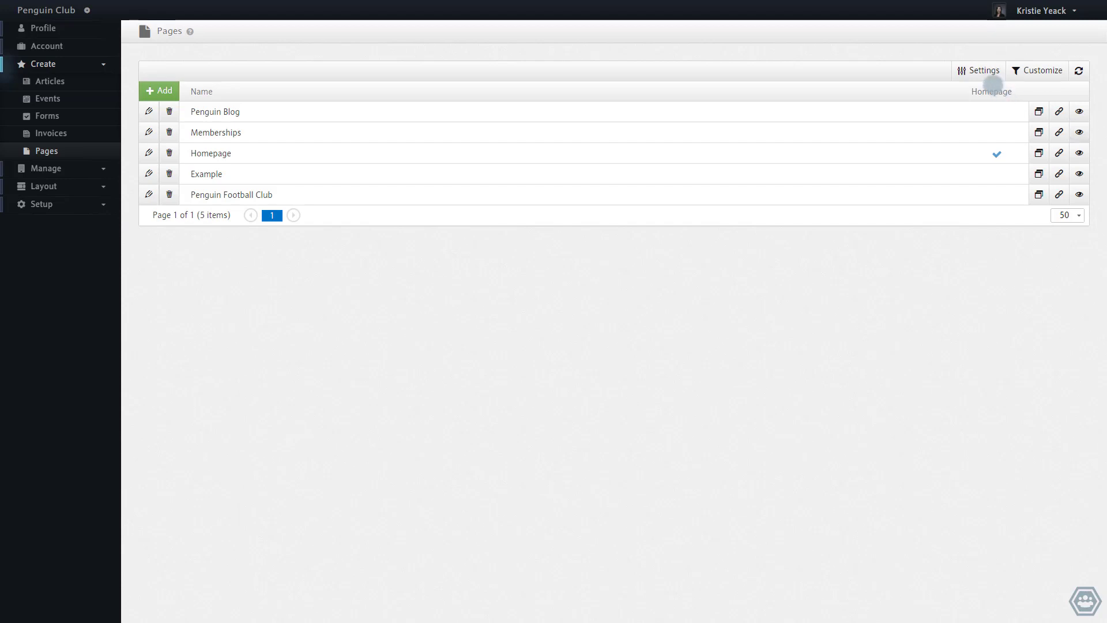
Step: Set the pages' Route Type to Slug in page settings and save it
left_click(982, 71)
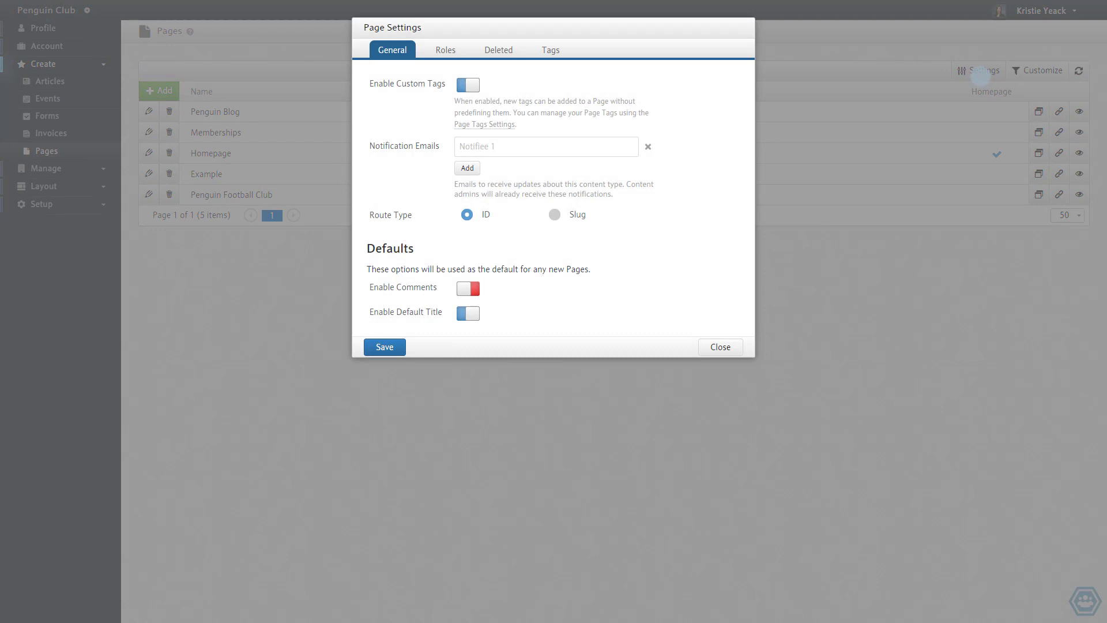
mouse_move(555, 214)
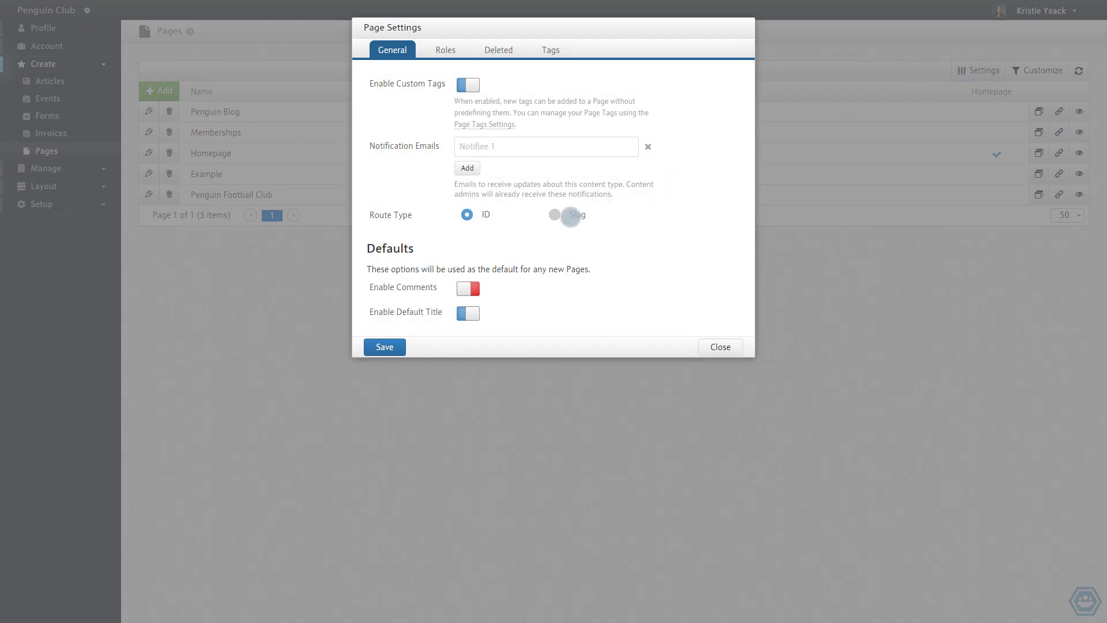
left_click(555, 214)
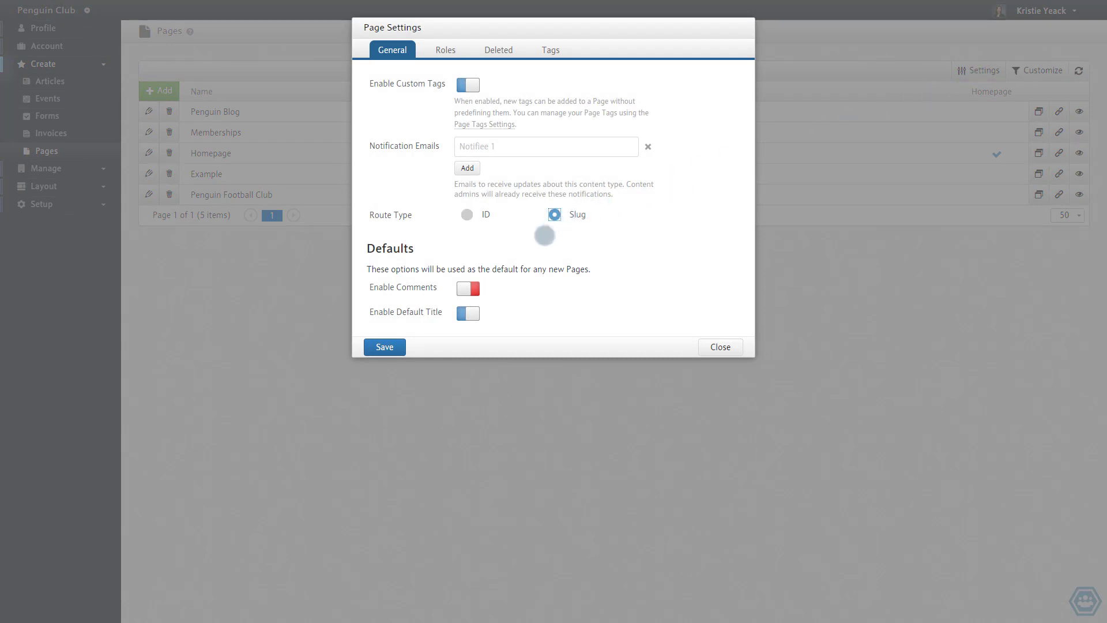
left_click(383, 347)
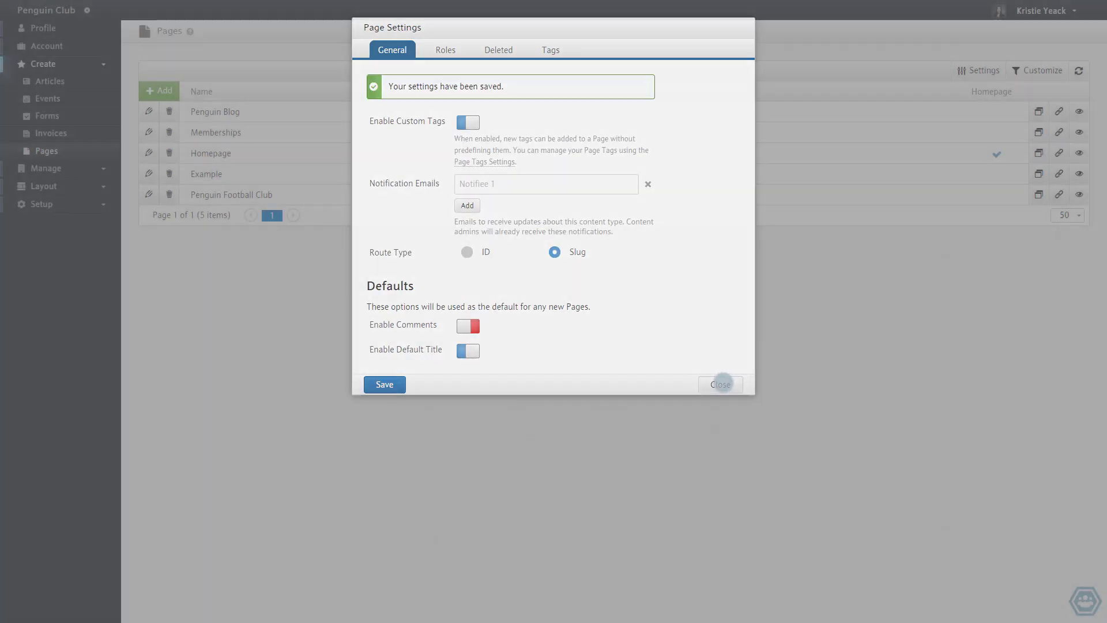
left_click(719, 384)
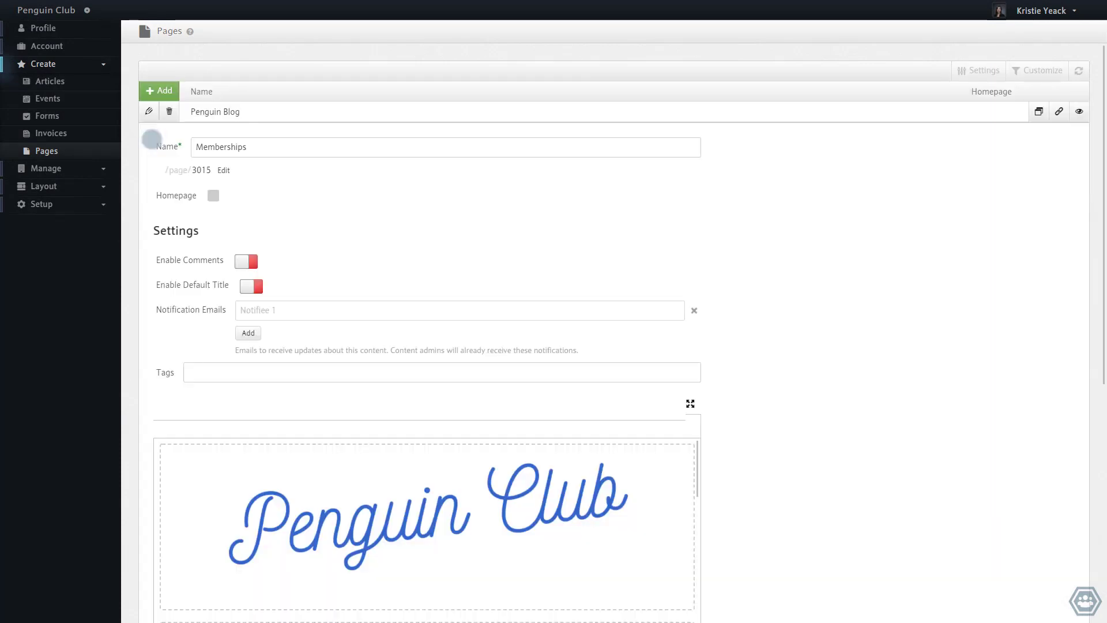
Step: Replace the Memberships page's URL slug 3015 with 'memberships'
left_click(223, 170)
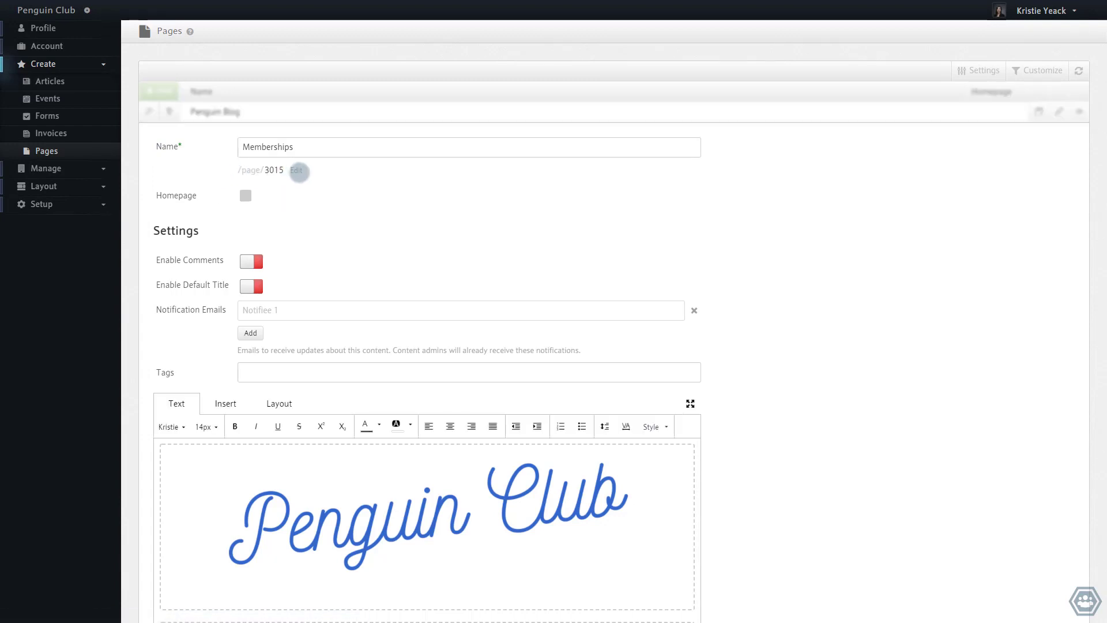
left_click(297, 171)
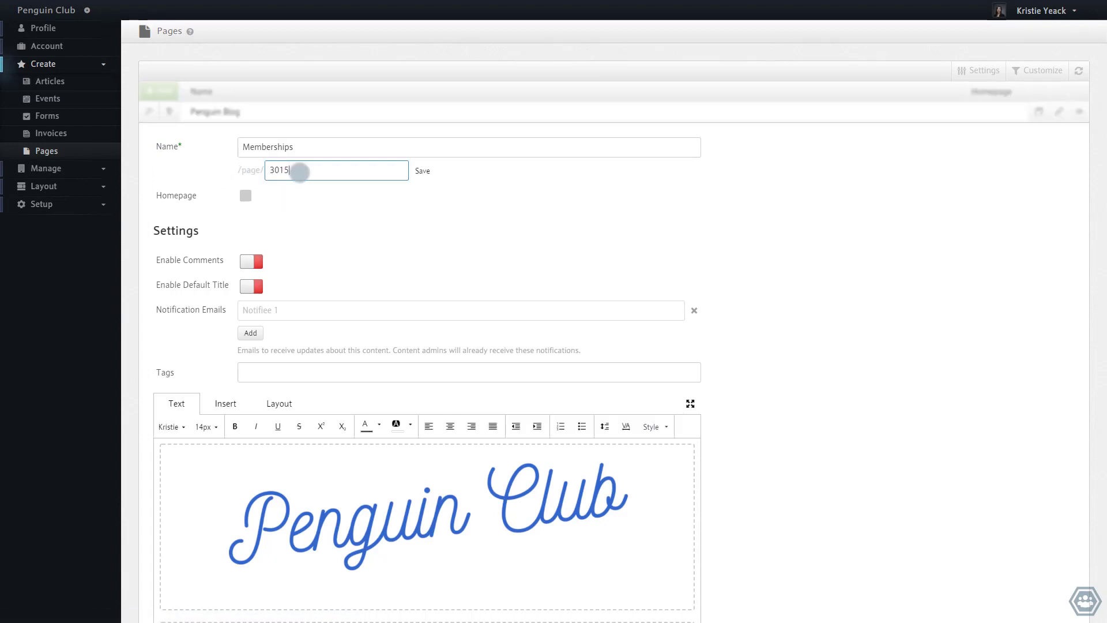
key("backspace")
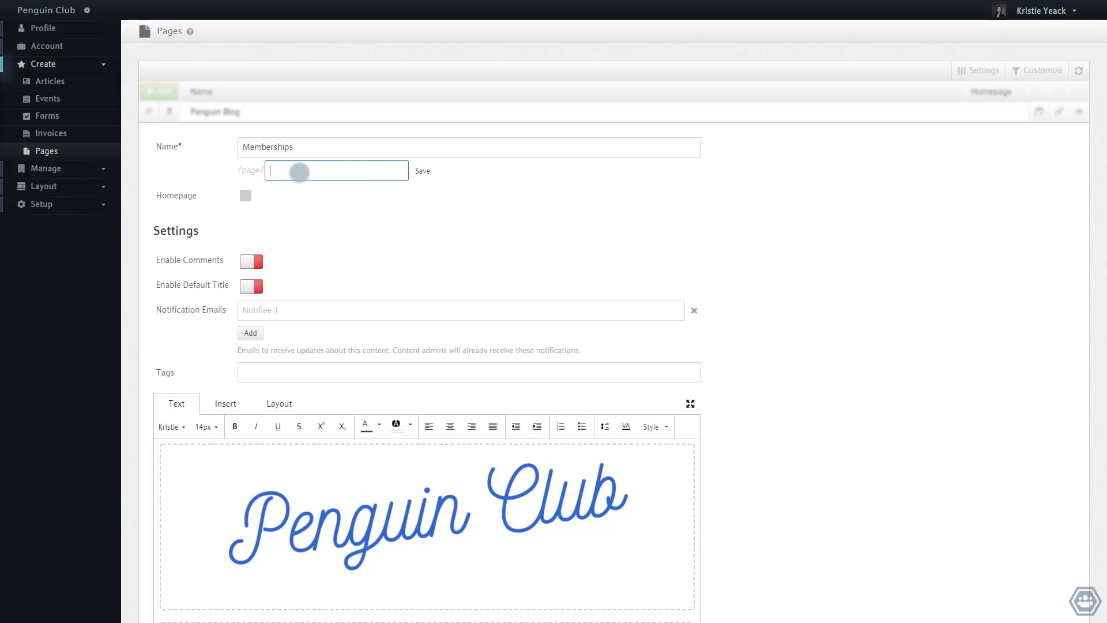
type("memberships")
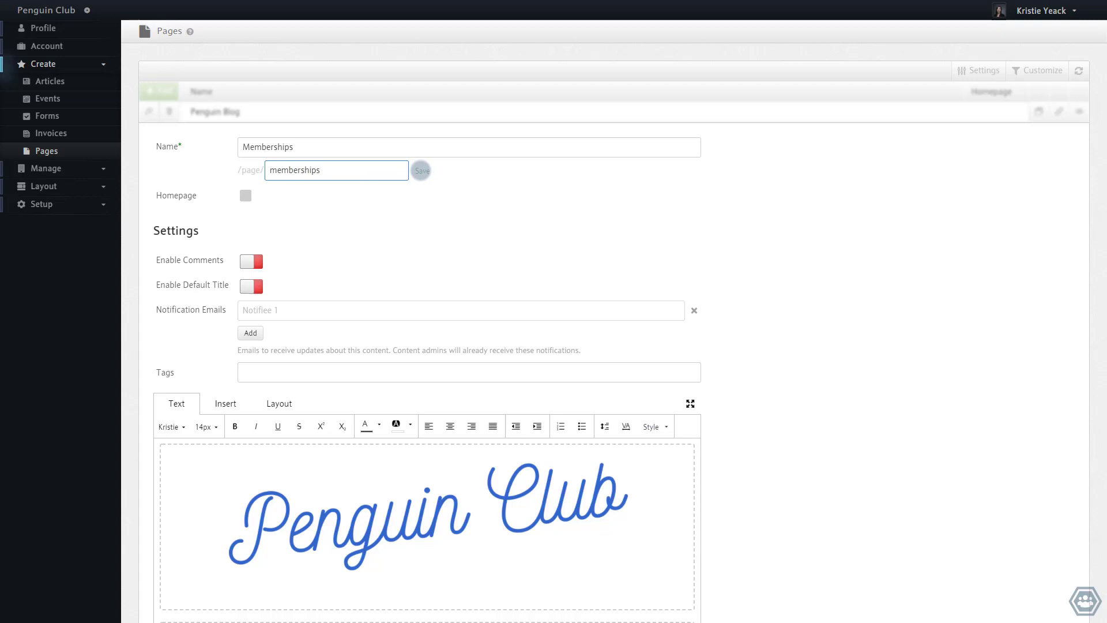
Step: Save the Memberships page with its new 'memberships' slug
scroll("down", 3)
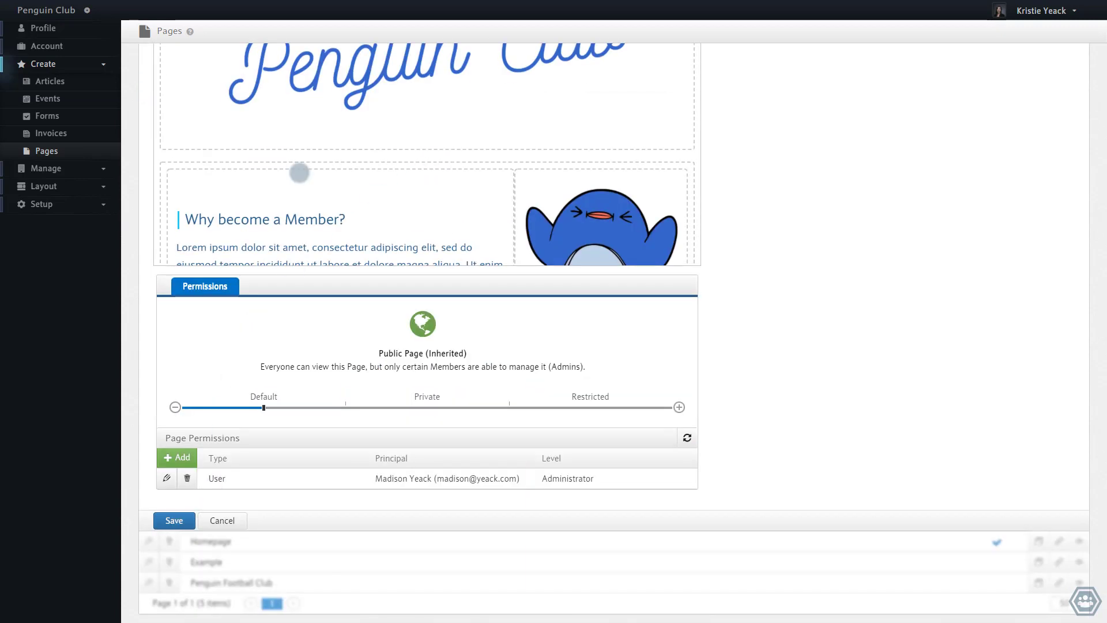
left_click(173, 520)
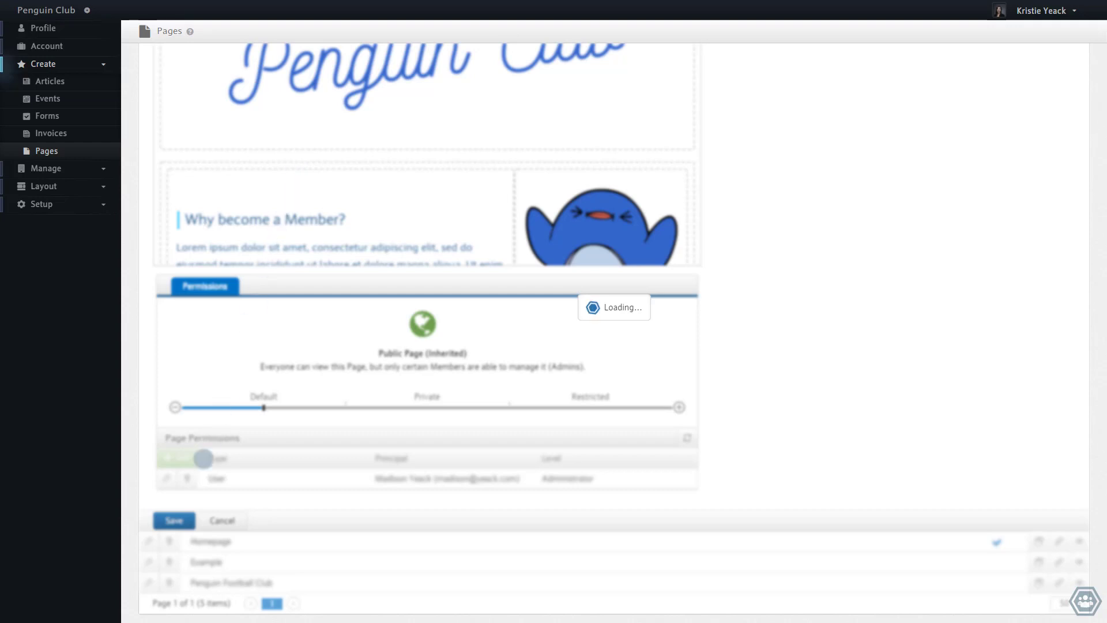